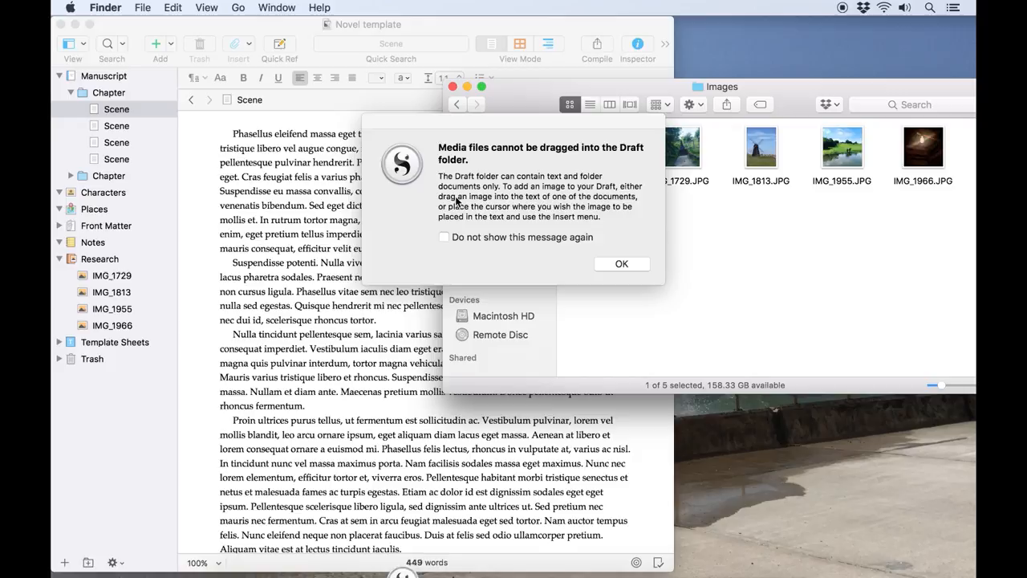
- Dismiss the 'Media files cannot be dragged into the Draft folder' alert
click(621, 263)
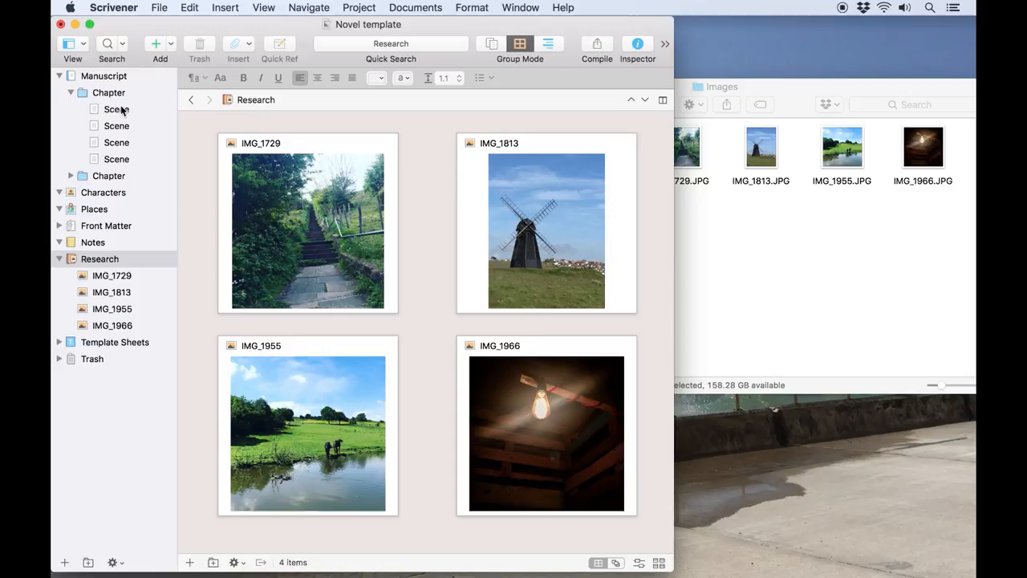
- Insert the fountain photo between paragraphs of the first Scene and select it
click(115, 109)
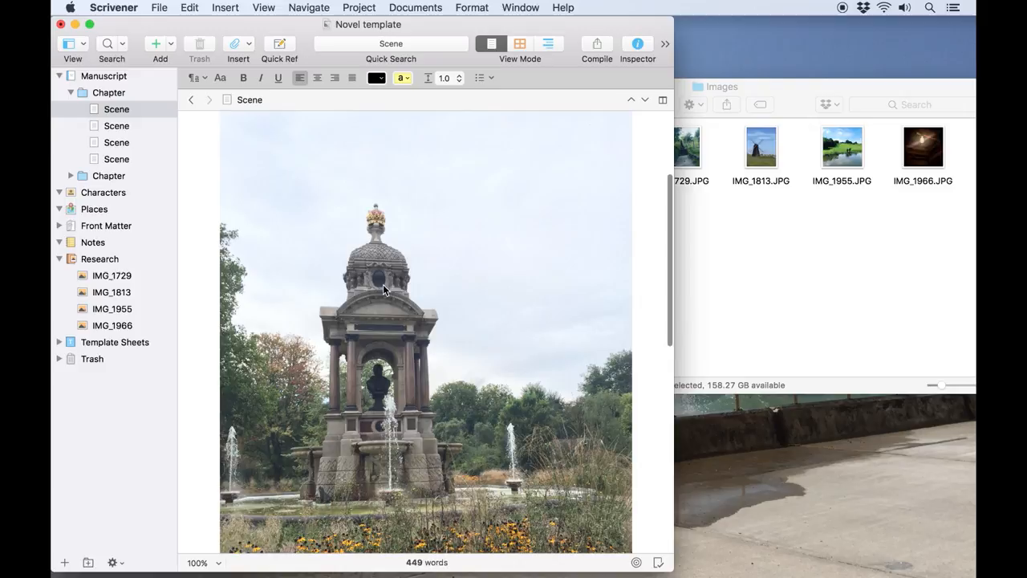
click(224, 7)
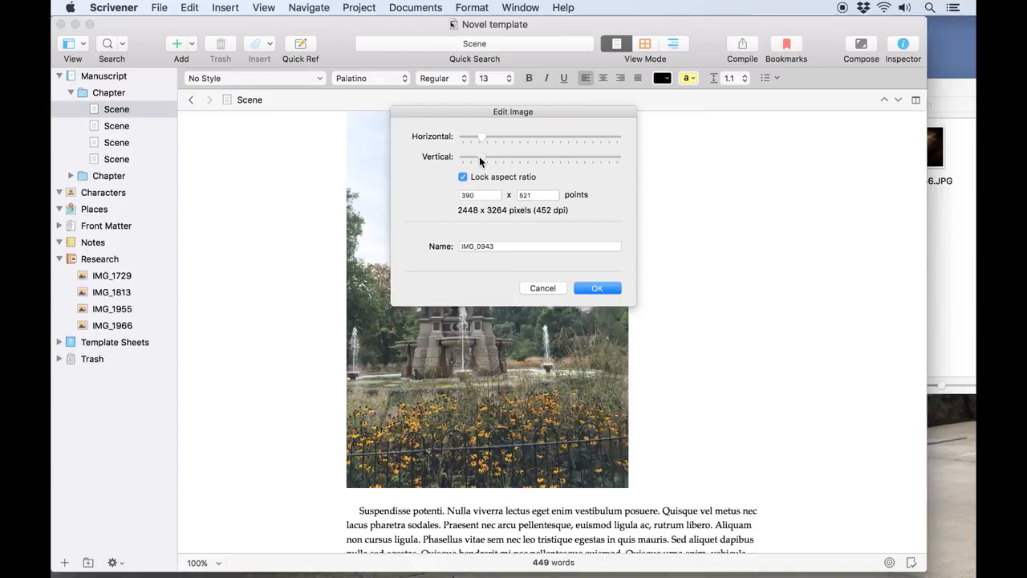
- Shrink the fountain photo to about 386 × 515 points with aspect ratio locked and confirm
drag(468, 157, 463, 157)
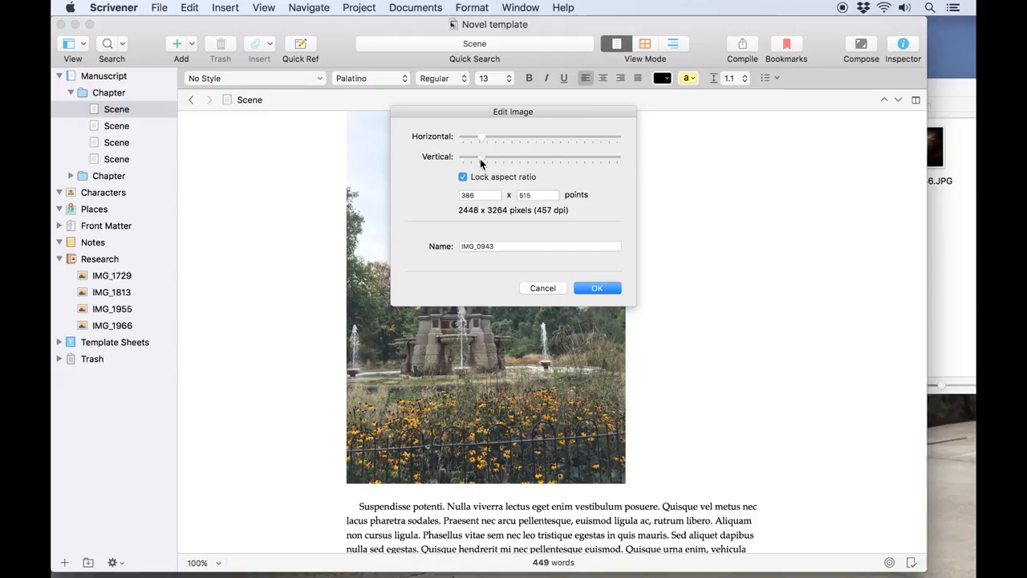
click(597, 287)
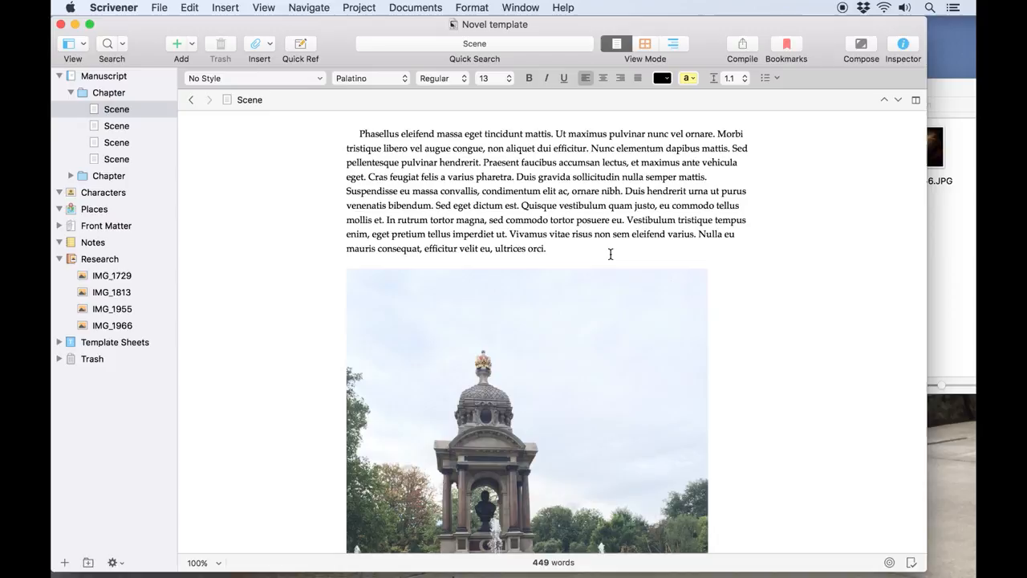
scroll(down, 3)
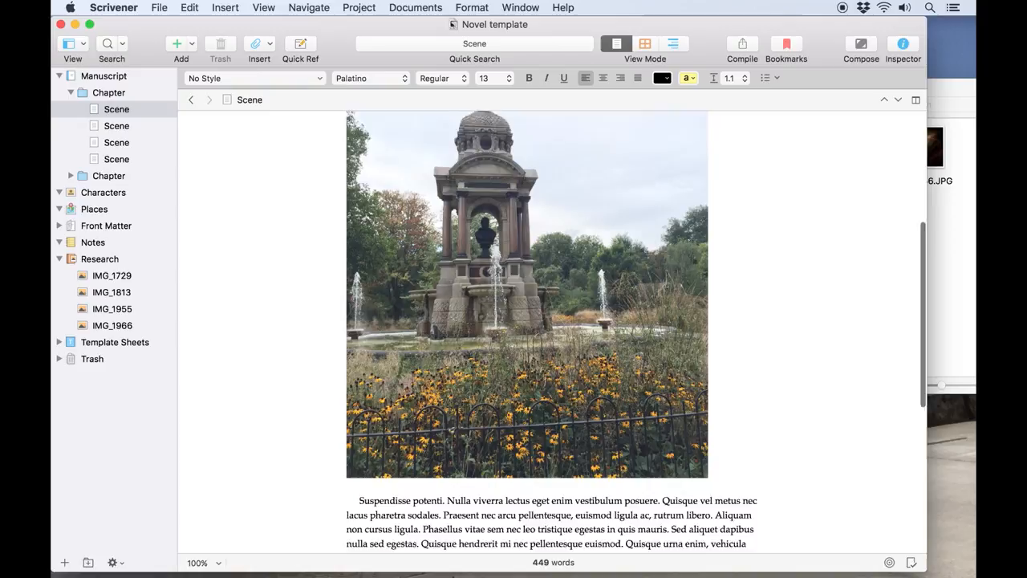